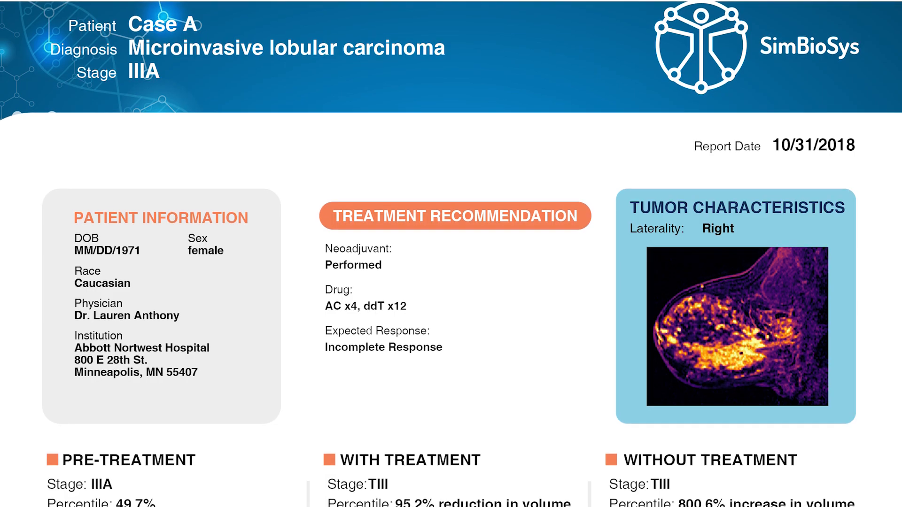
scroll("down", 3)
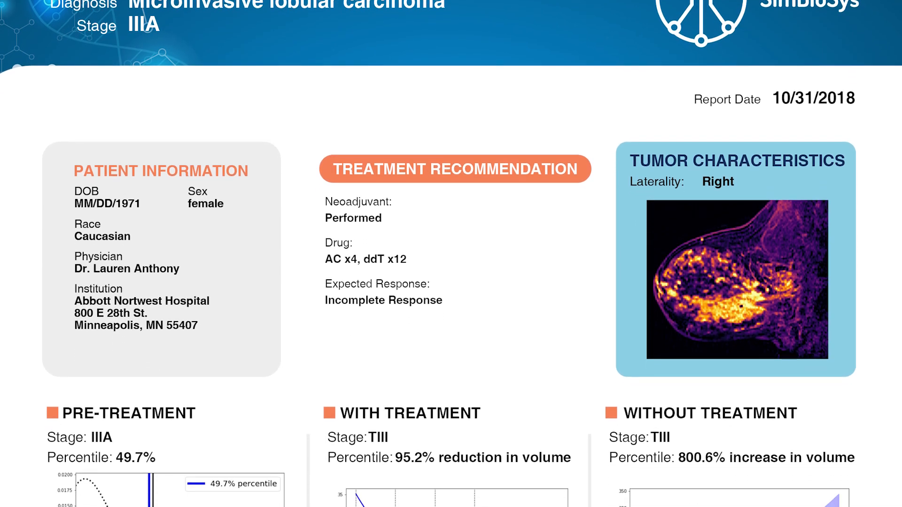
scroll("down", 3)
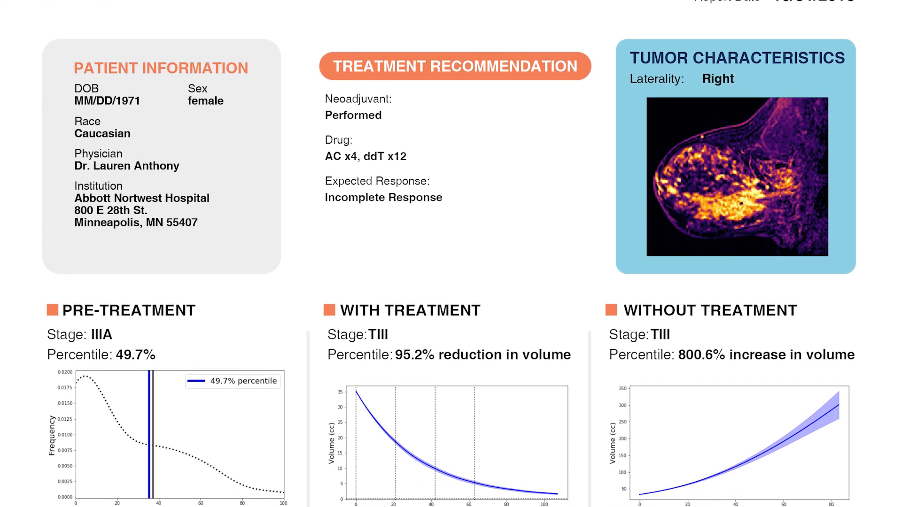
scroll("down", 3)
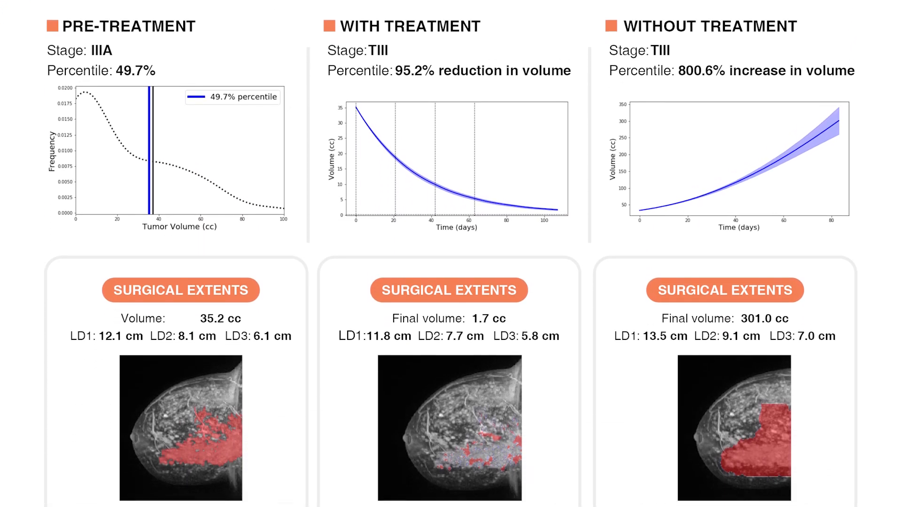
scroll("down", 3)
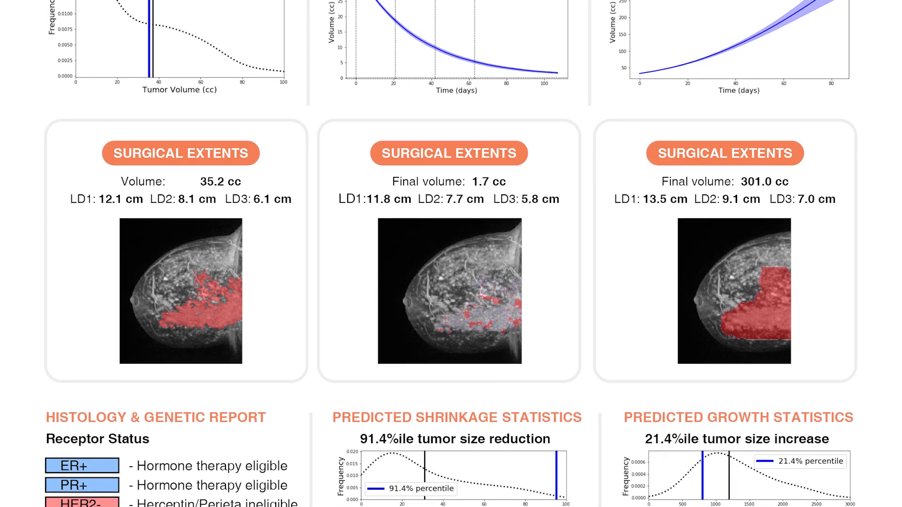
scroll("down", 3)
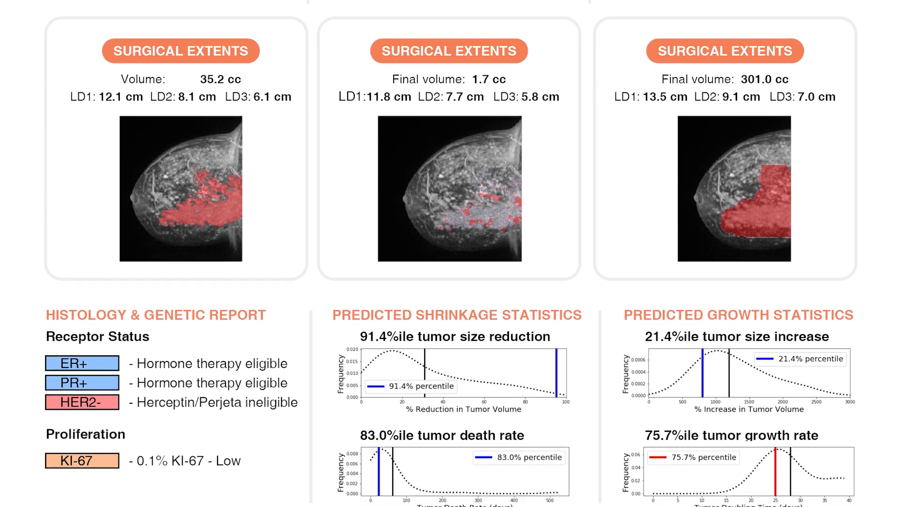
scroll("down", 3)
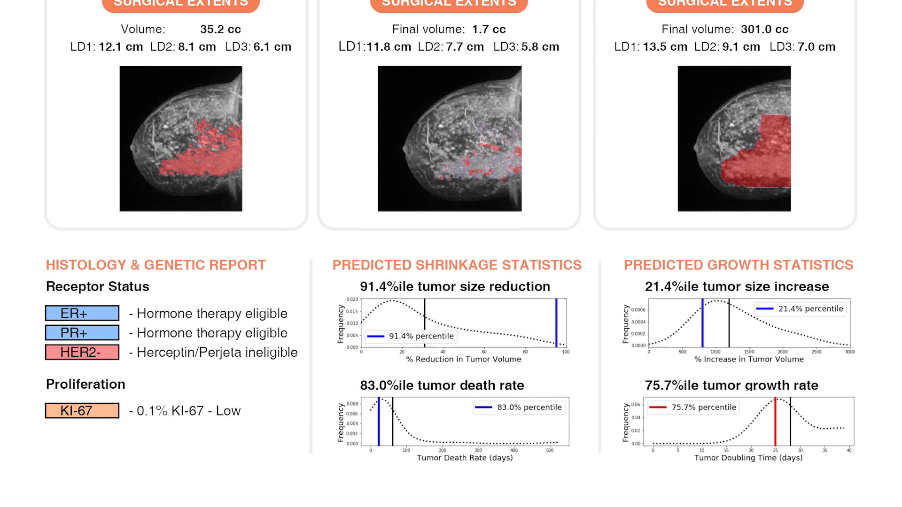